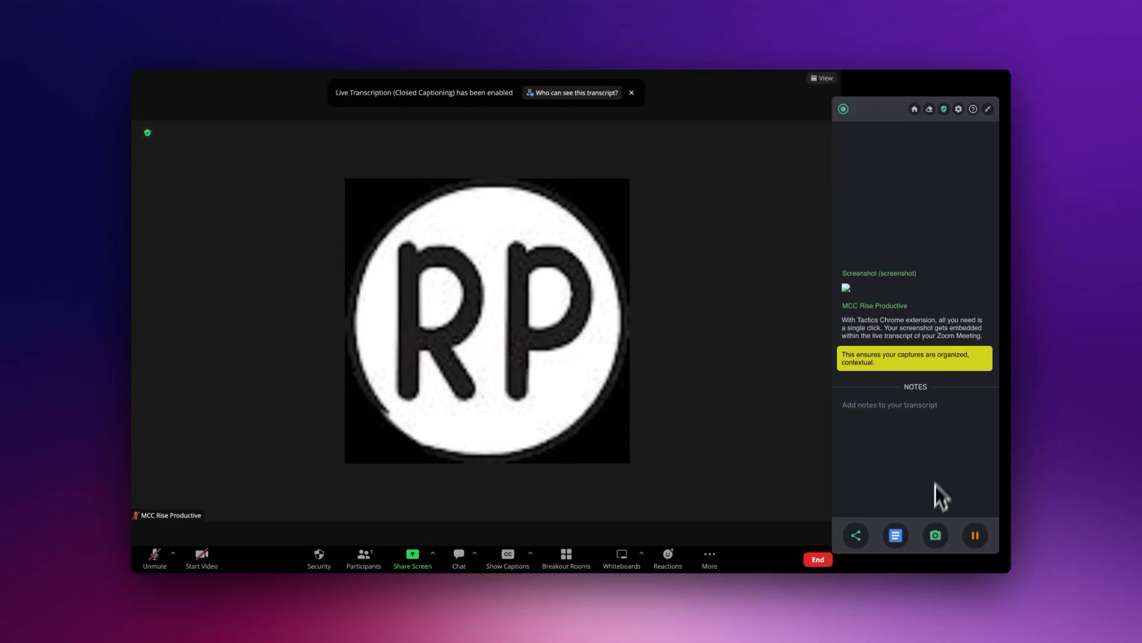
mouse_move(936, 535)
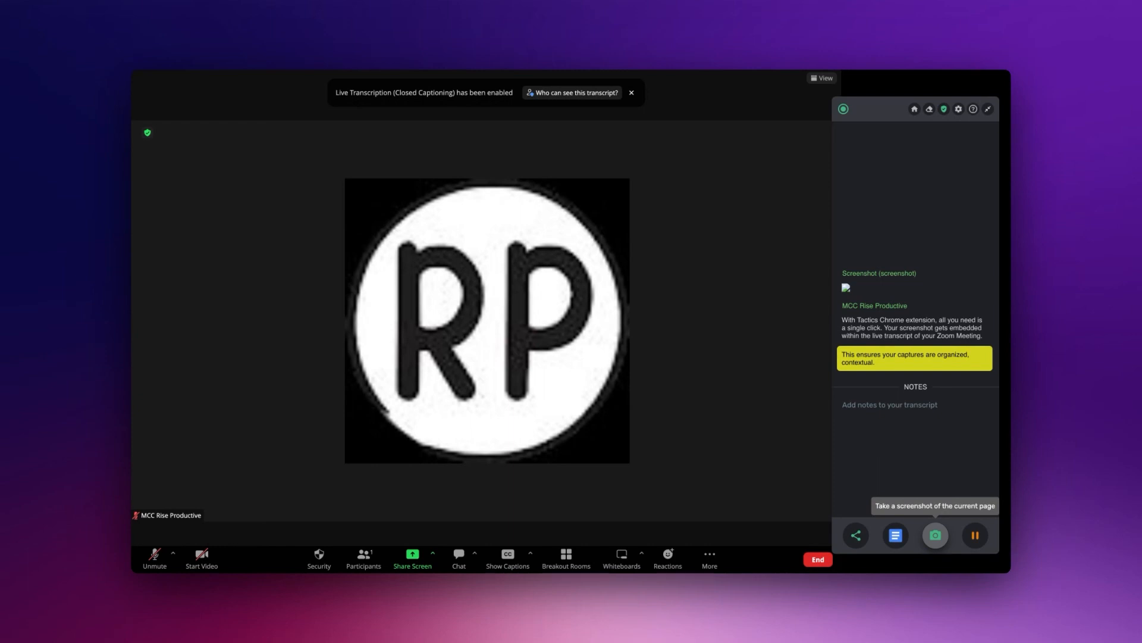
mouse_move(956, 539)
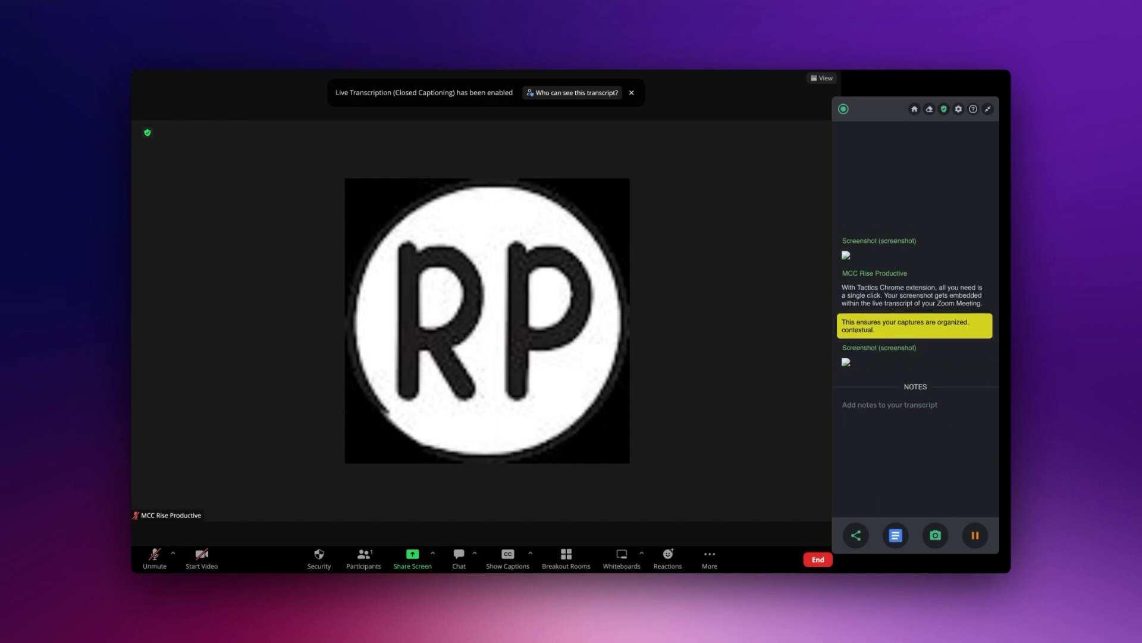
mouse_move(920, 222)
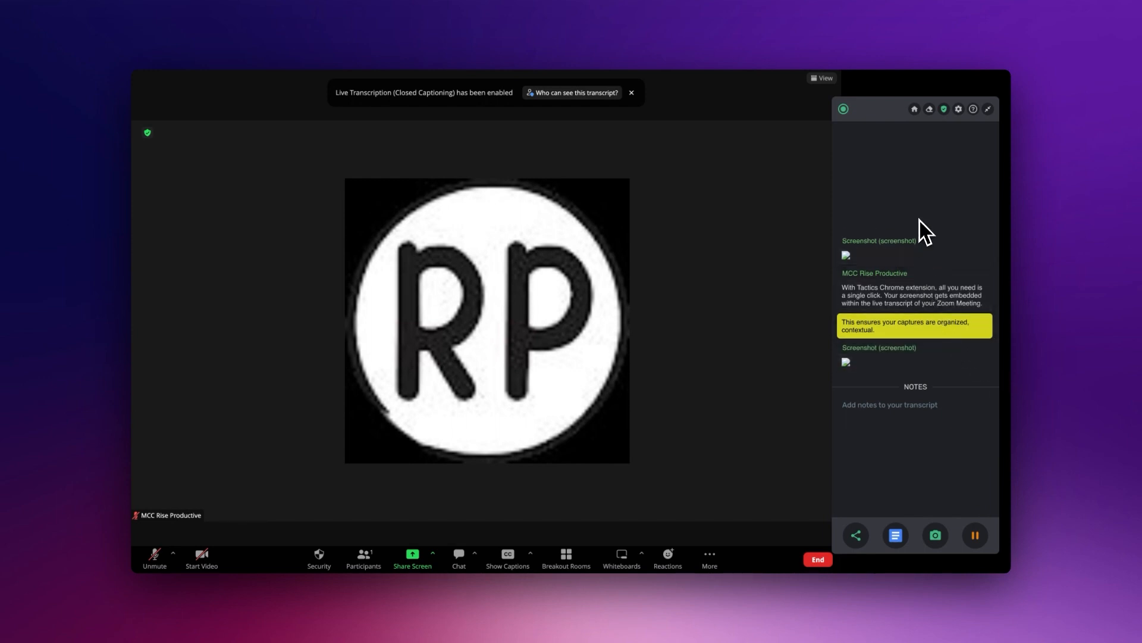
Step: Show Tactiq's 'Your privacy matters' popup about transcript storage and notifying participants
left_click(943, 109)
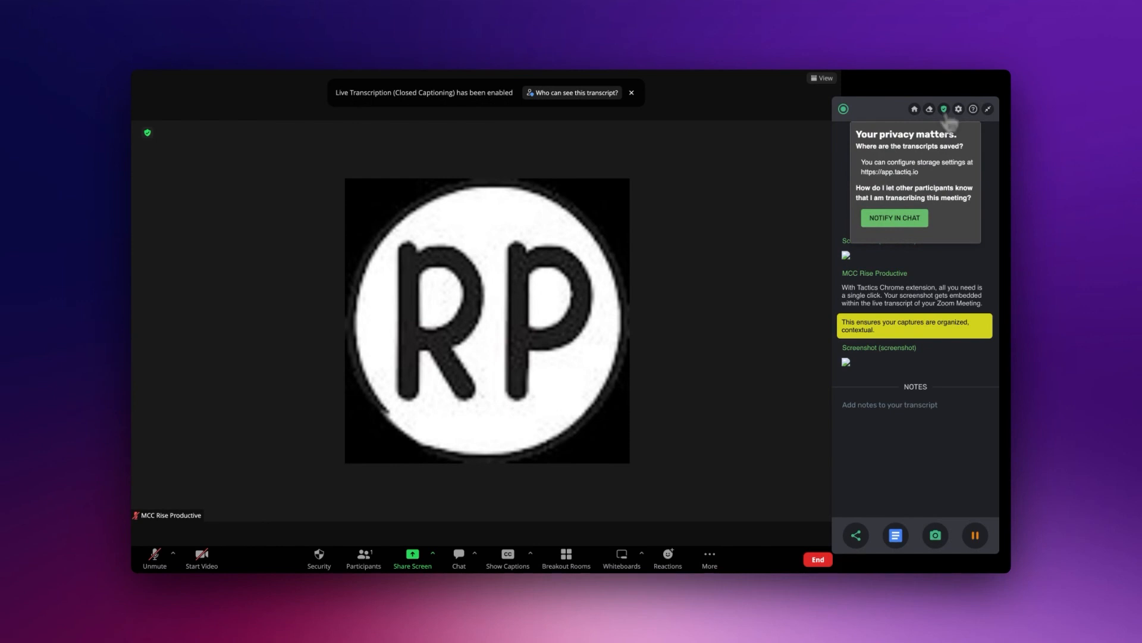
mouse_move(930, 196)
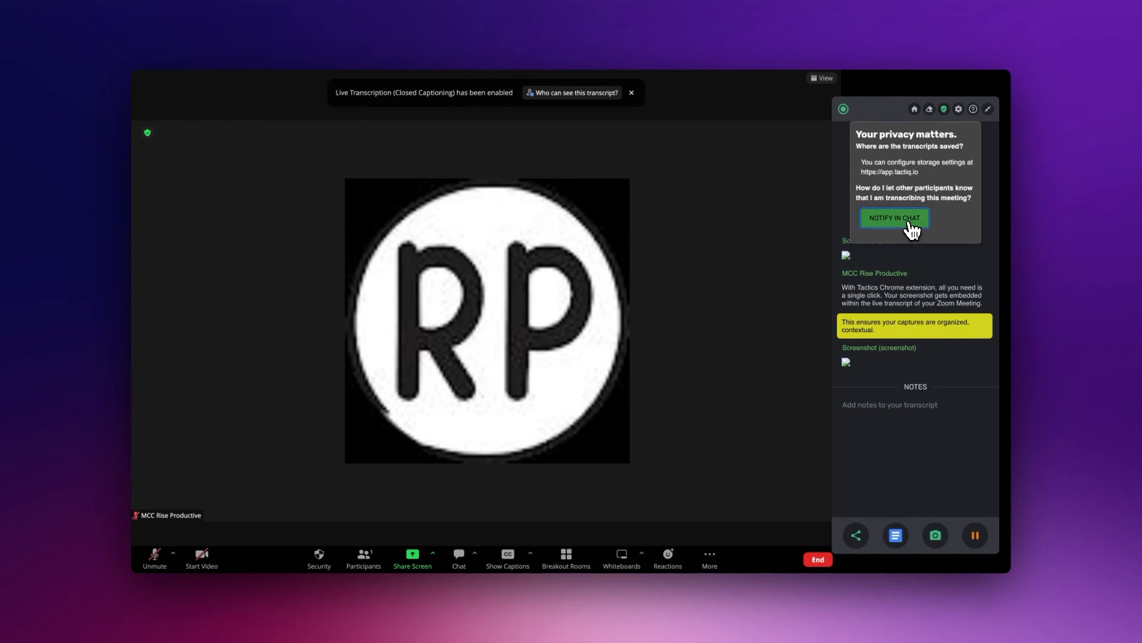
mouse_move(947, 226)
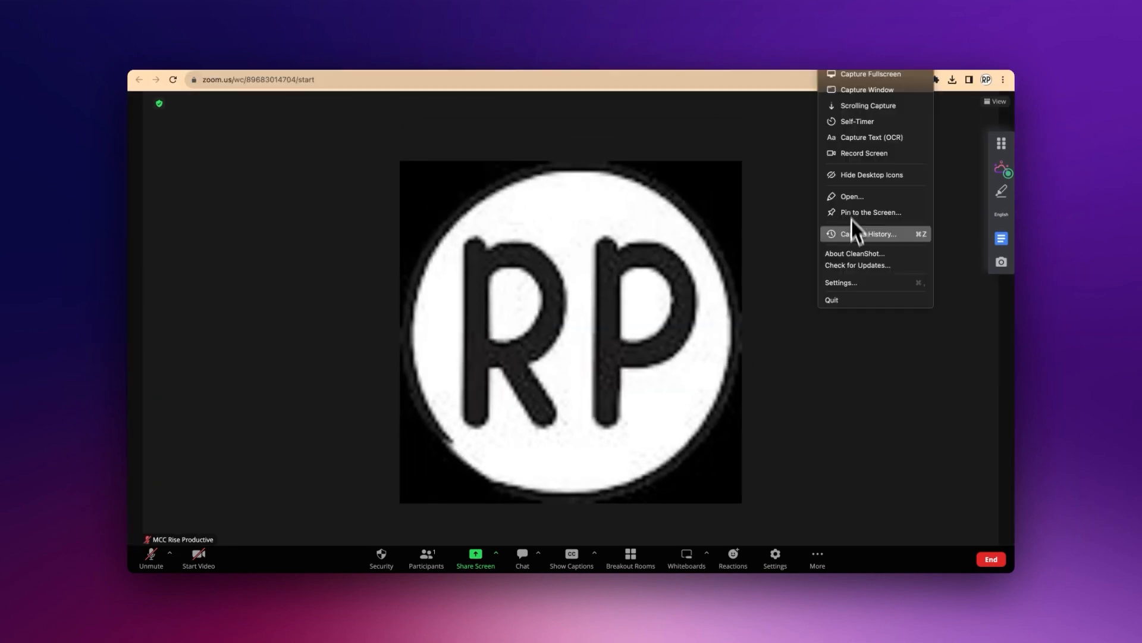
mouse_move(885, 82)
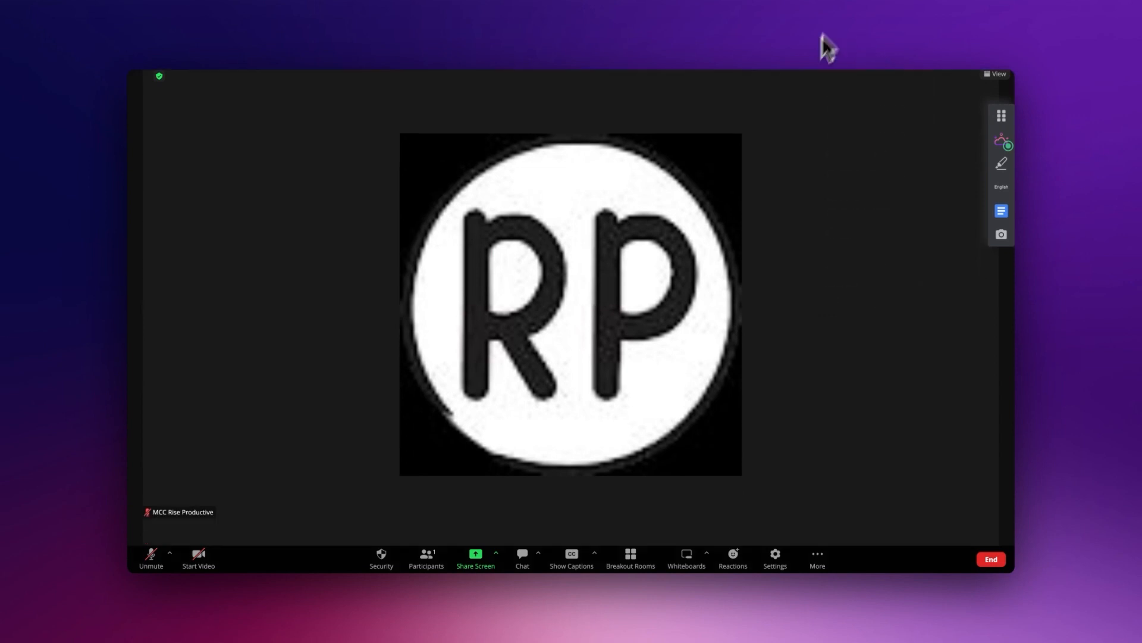
Step: Search Spotlight for 'finder' and move to the Tactiq web app's AI Kits page
type("finder")
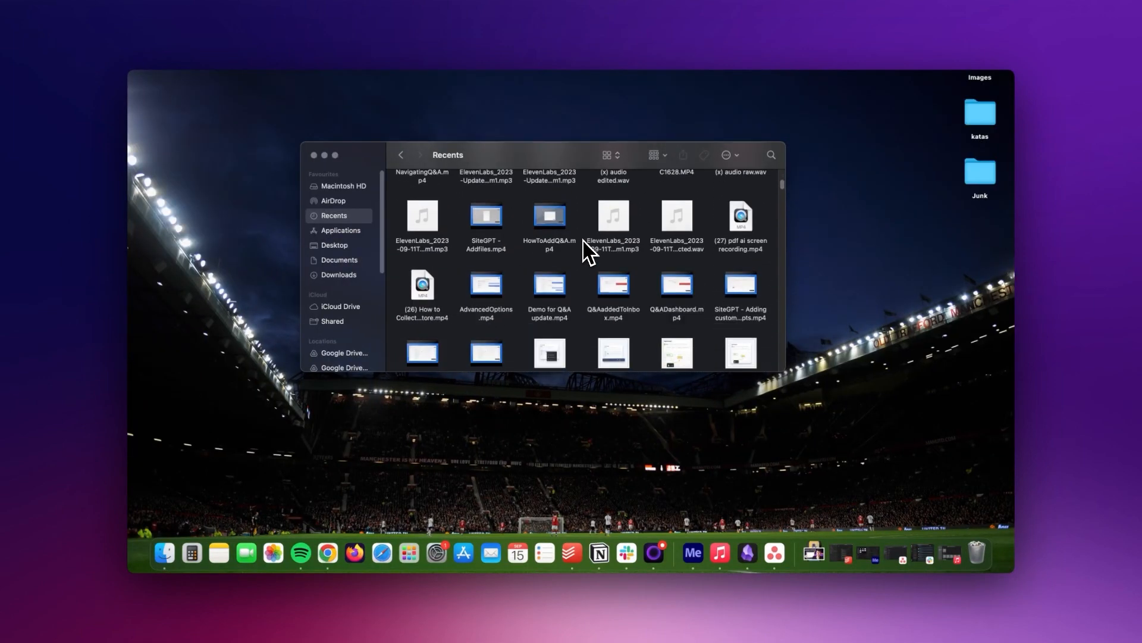
scroll("down", 3)
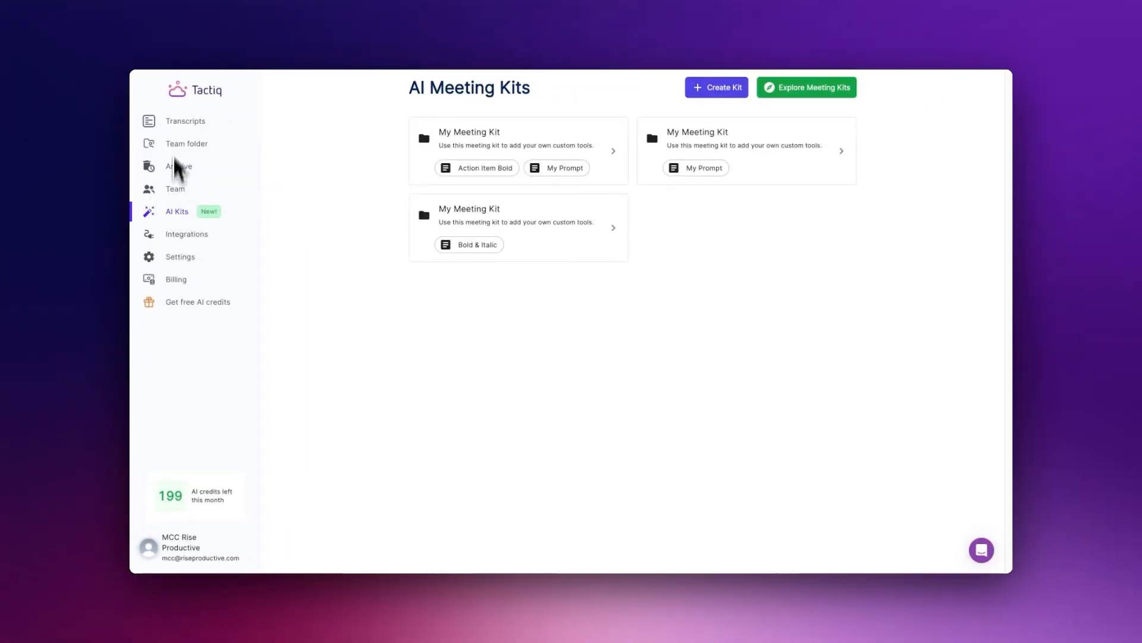
Step: Open the 15-09-2023 Zoom Meeting transcript from the Transcripts list and scroll through it
left_click(185, 121)
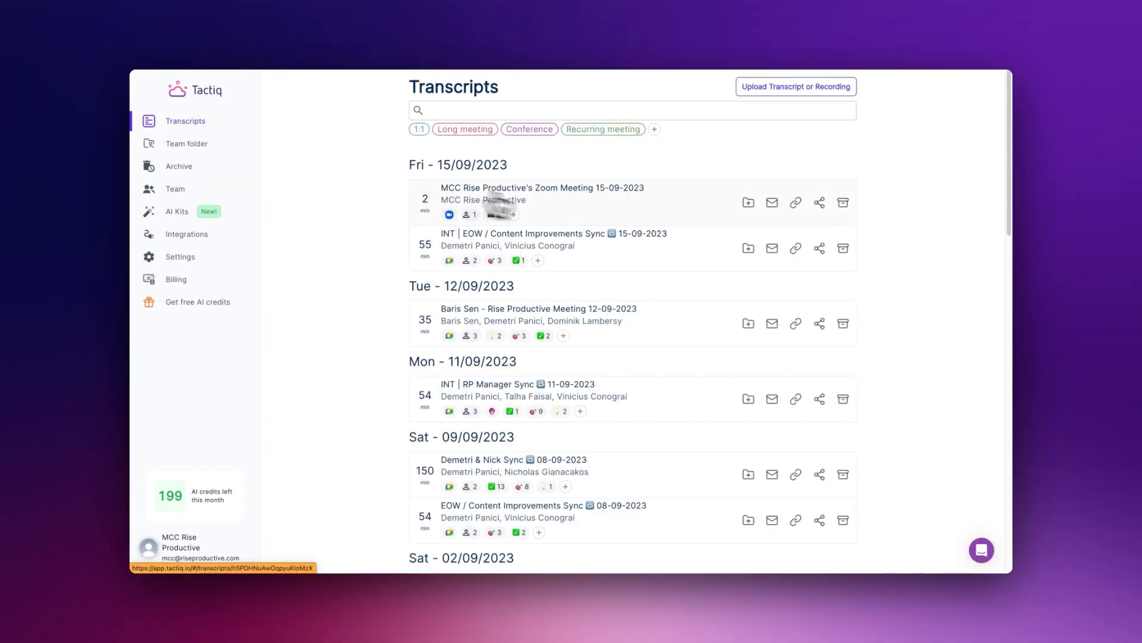
left_click(542, 187)
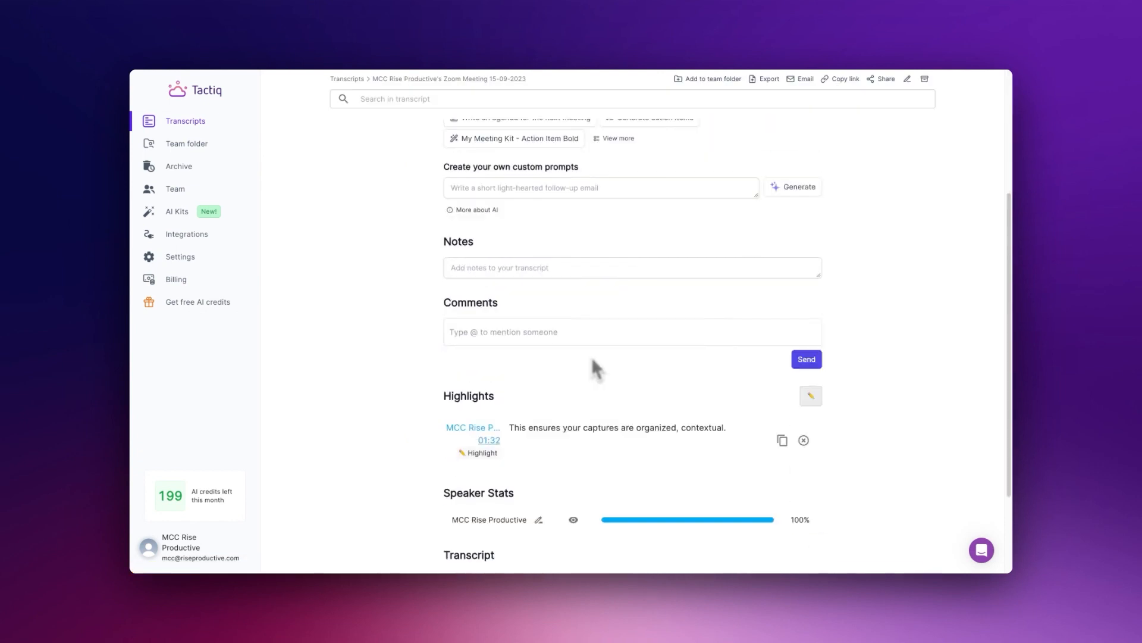
scroll("down", 3)
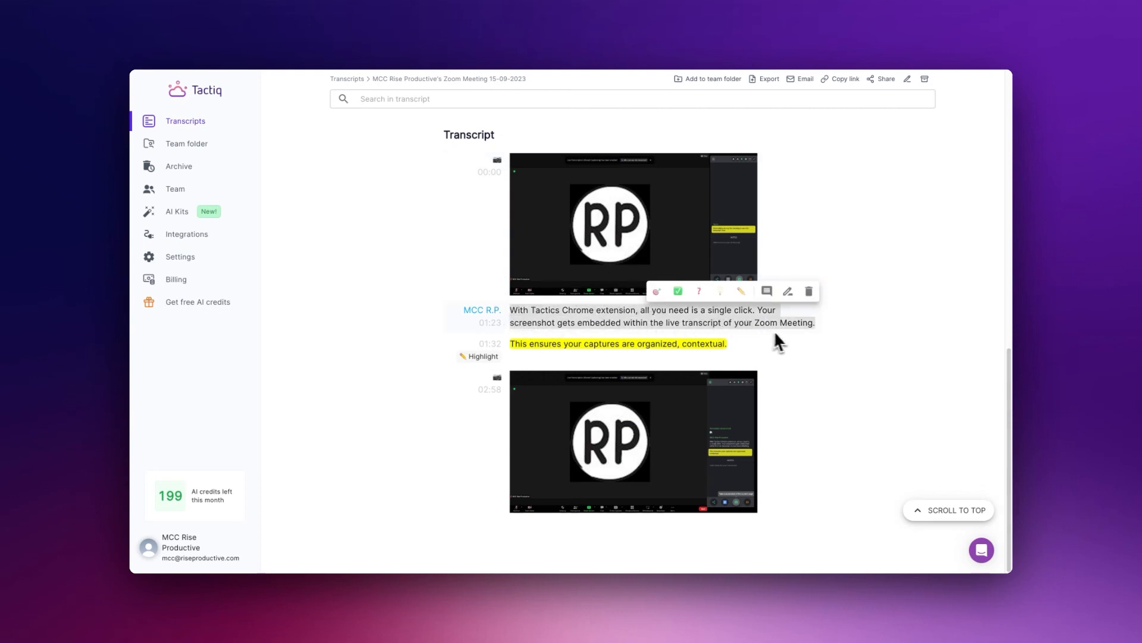
mouse_move(742, 292)
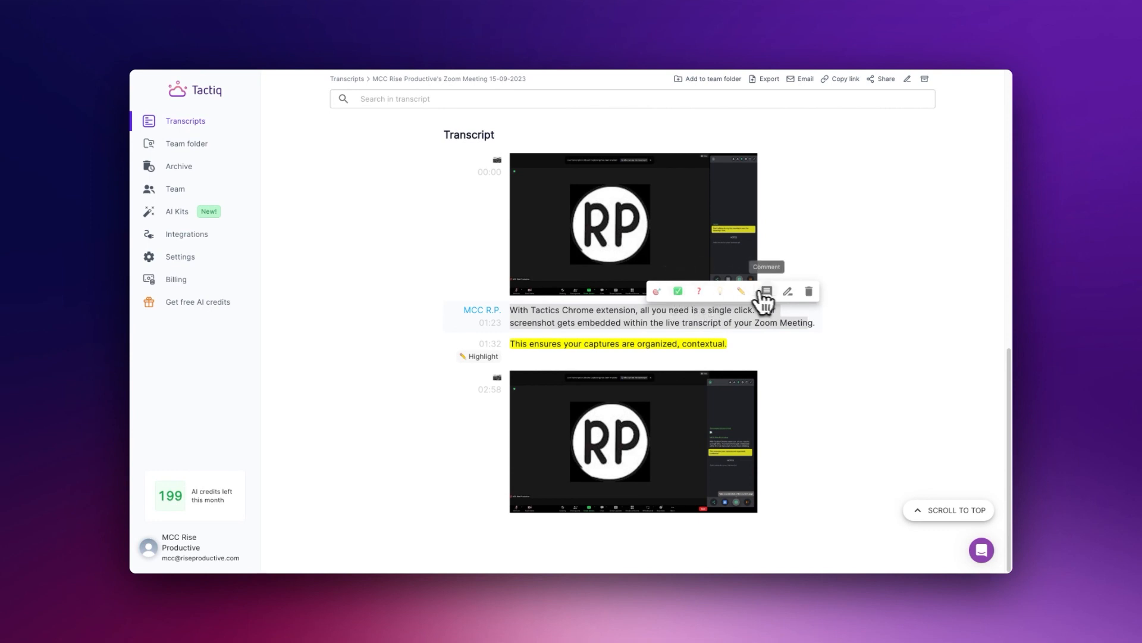
Step: Add a comment box under the 01:23 transcript passage
left_click(768, 291)
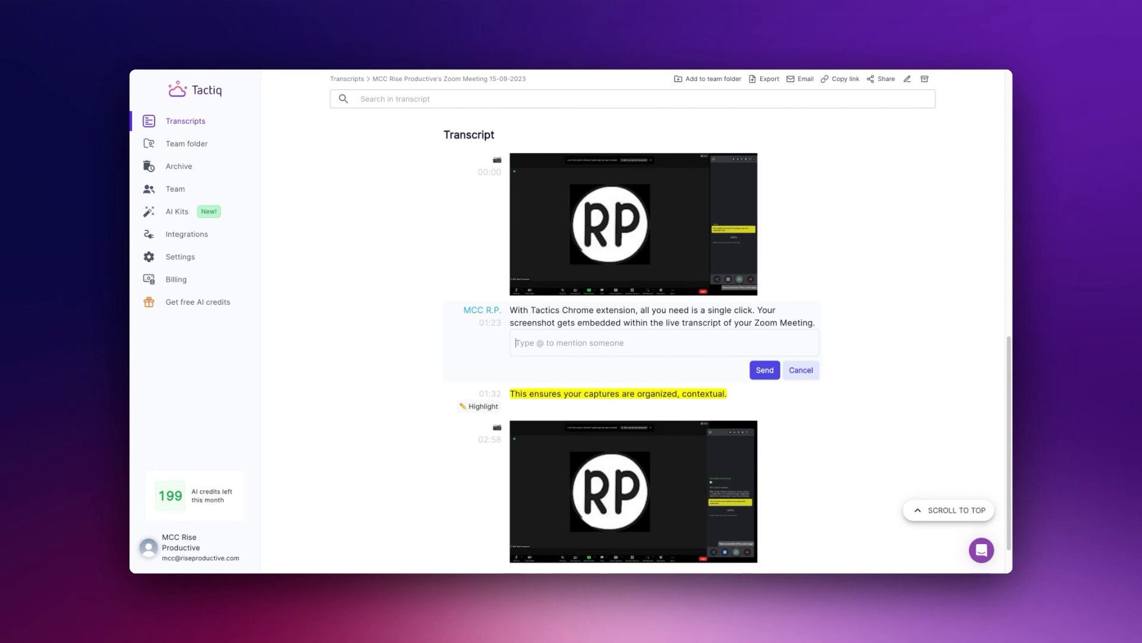
left_click(801, 370)
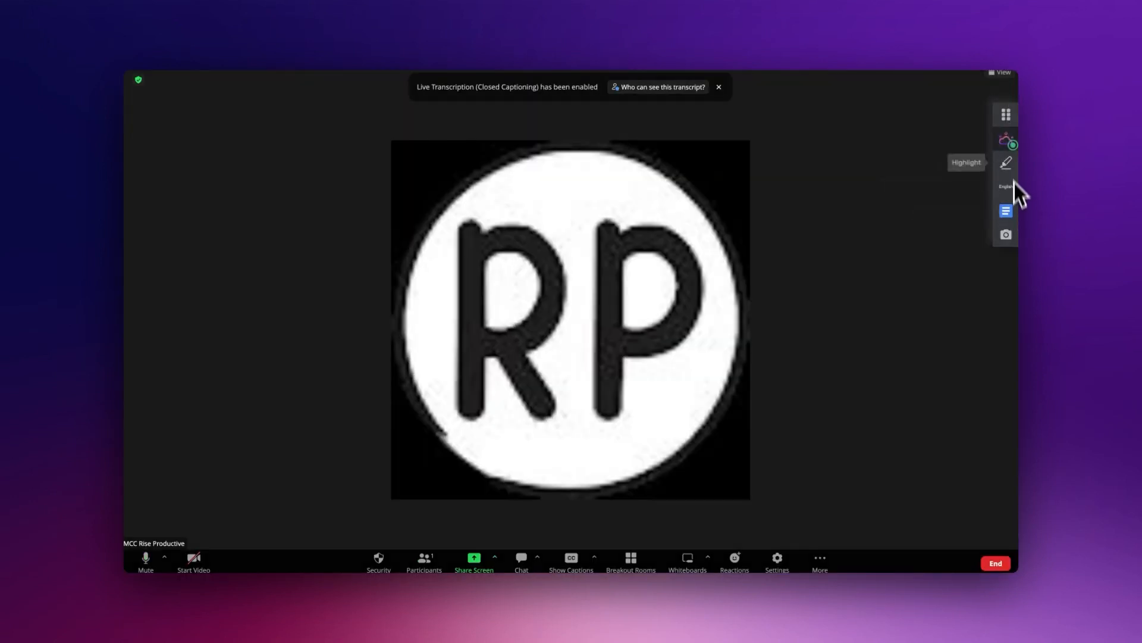
Step: Show Tactiq's live transcript beside the Zoom meeting and capture a screenshot
left_click(1005, 212)
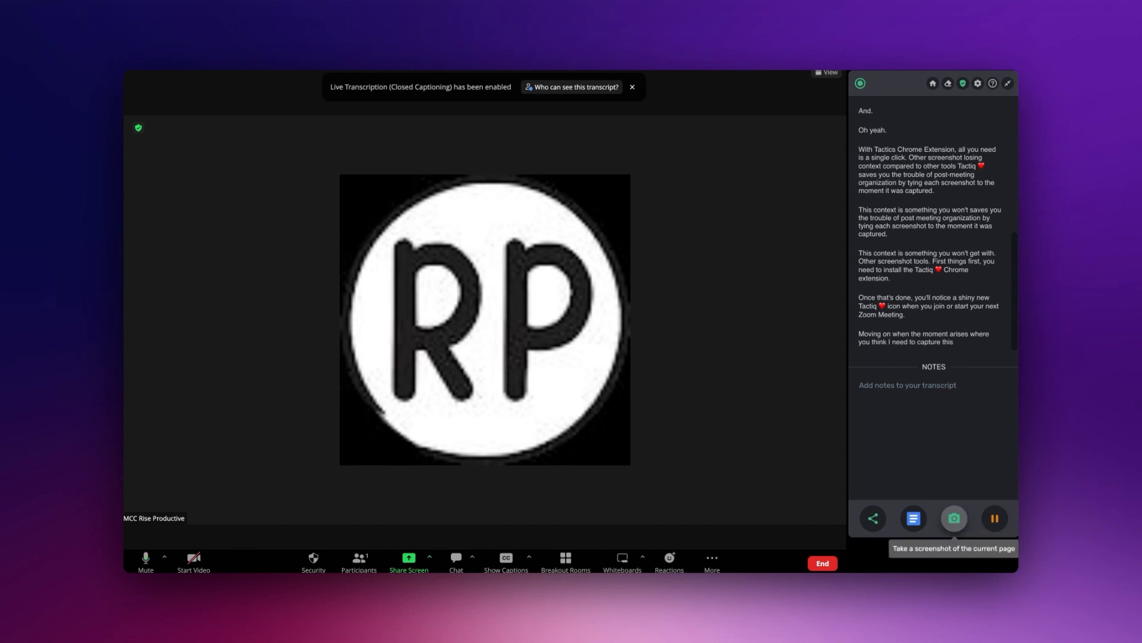
left_click(954, 518)
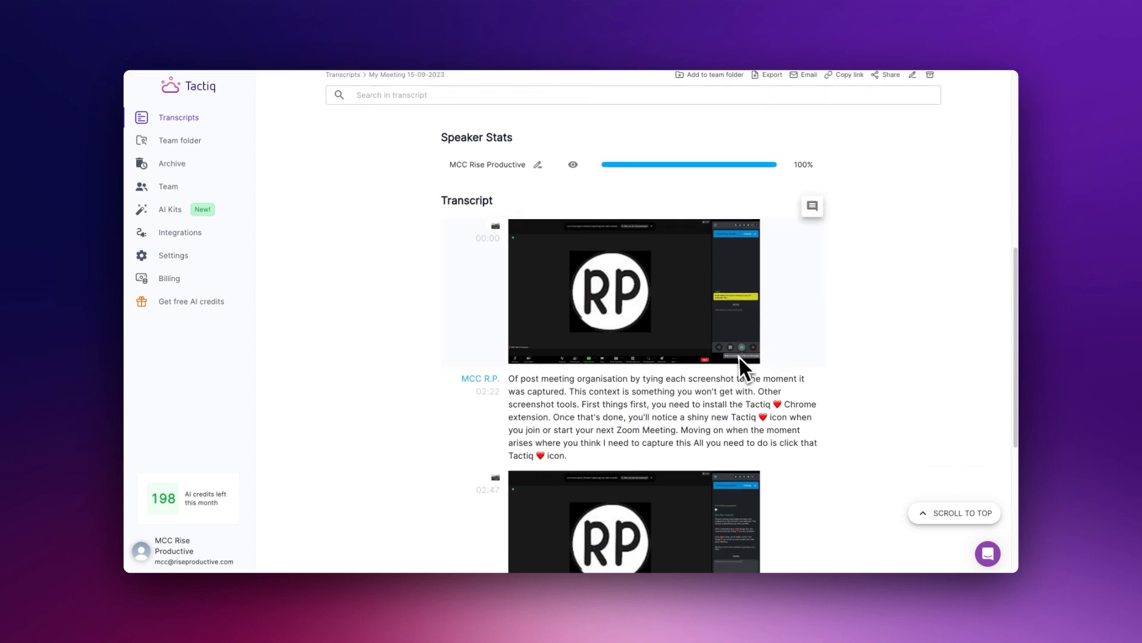
Step: Scroll the 'My Meeting 15-09-2023' transcript to the 02:47 embedded screenshot
scroll("down", 3)
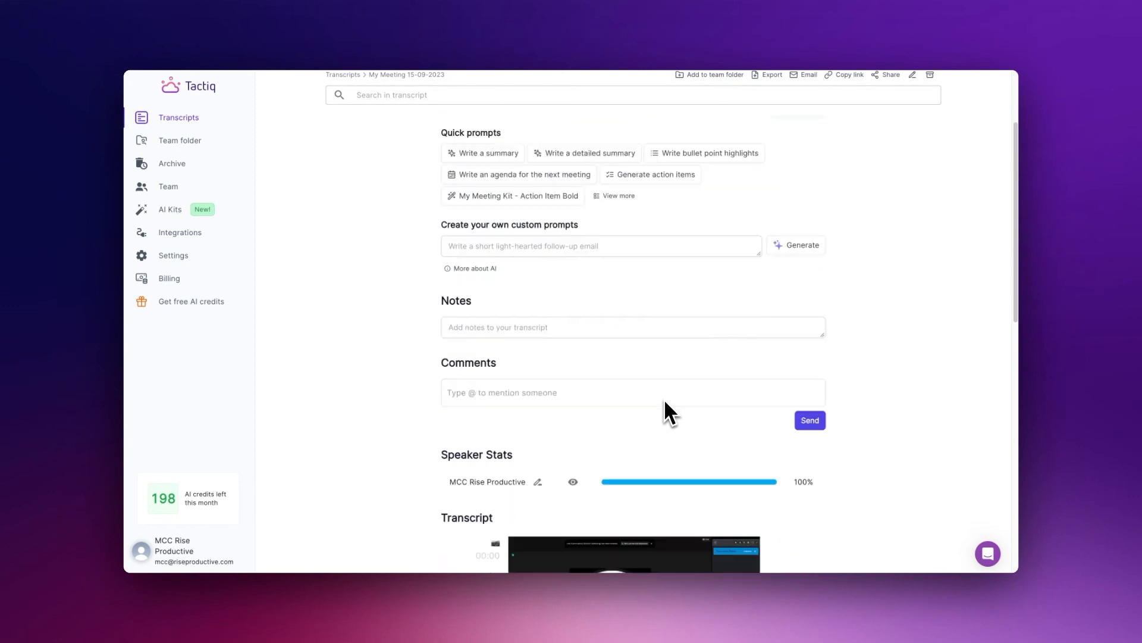
scroll("down", 3)
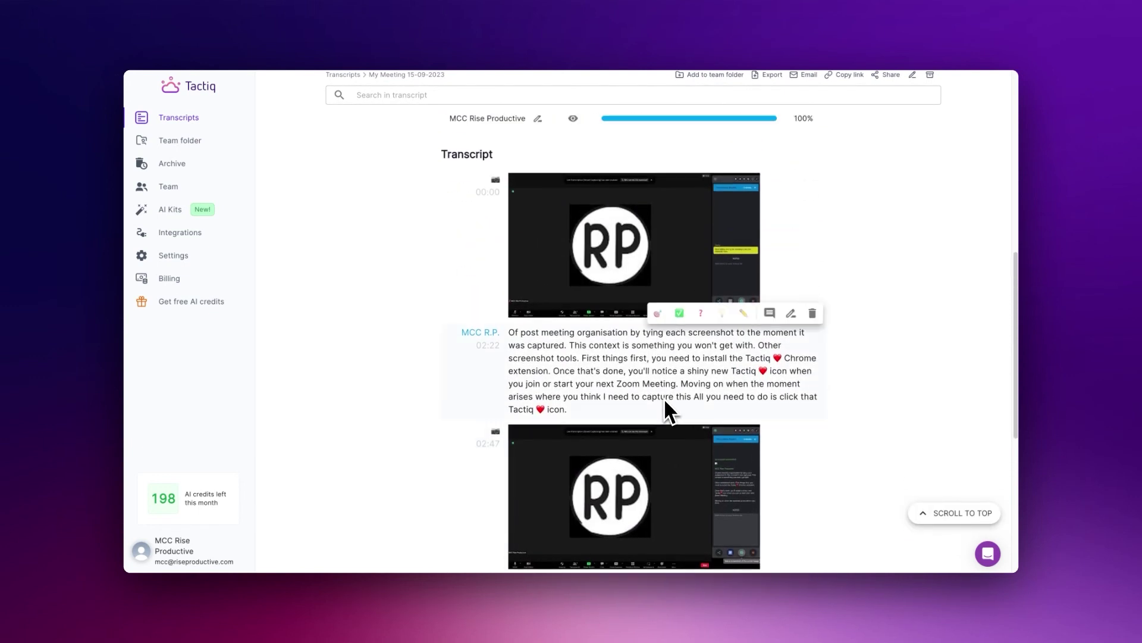